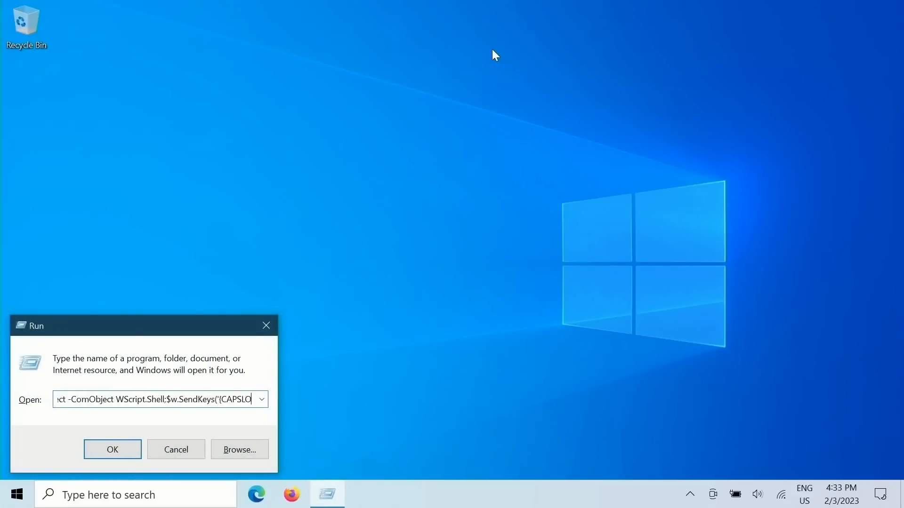
Step: Run the hidden PowerShell Caps Lock toggle loop from the Run dialog
left_click(112, 450)
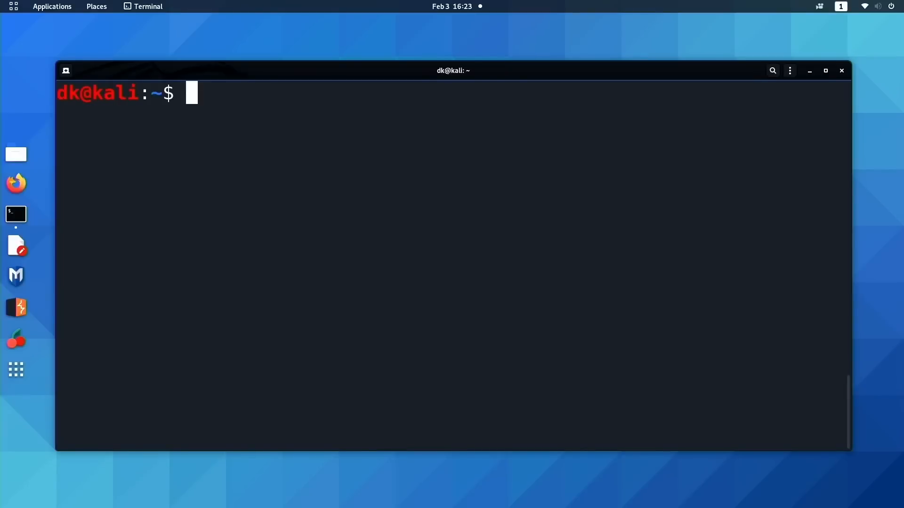
mouse_move(275, 233)
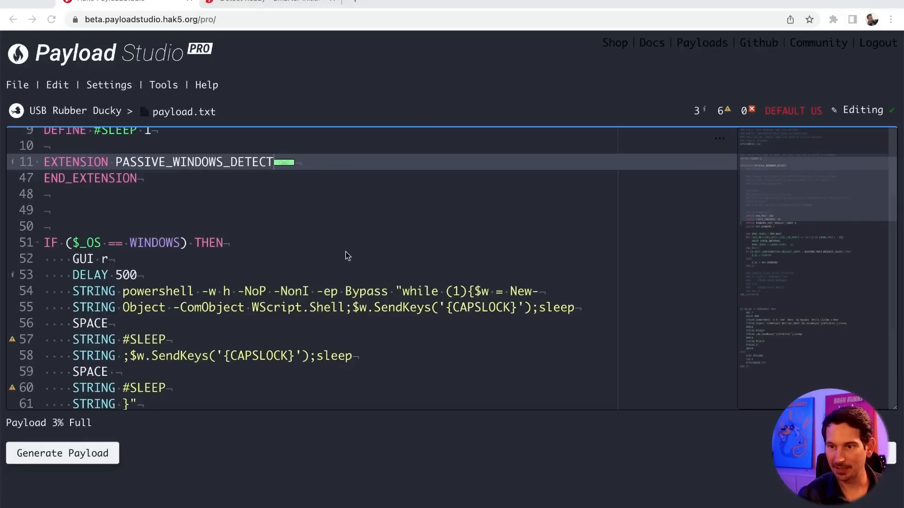
Step: Replace ATTACKMODE OFF with ATTACKMODE STORAGE in the ELSE branch on line 64
scroll("down", 3)
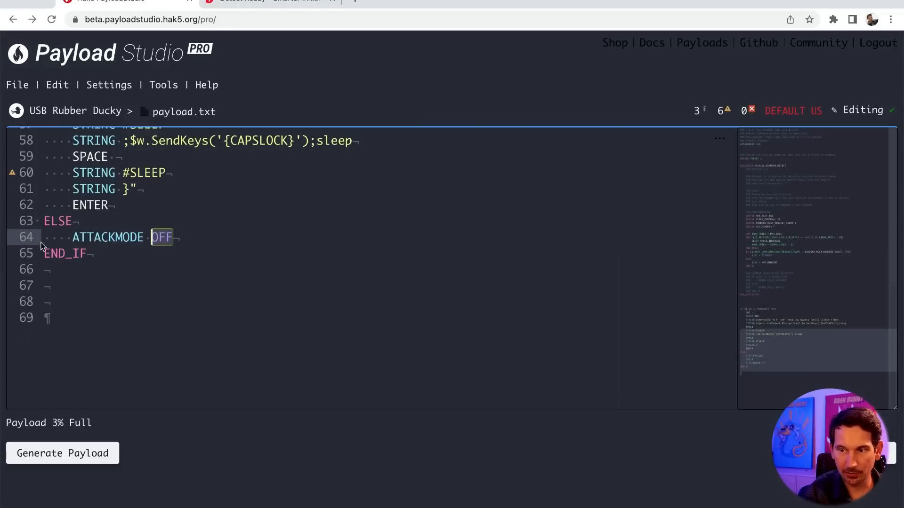
type("STORAGE")
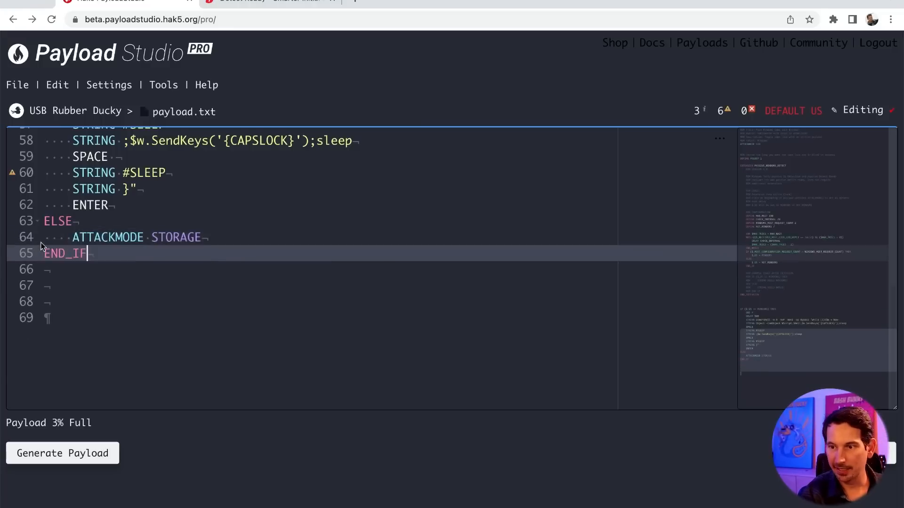